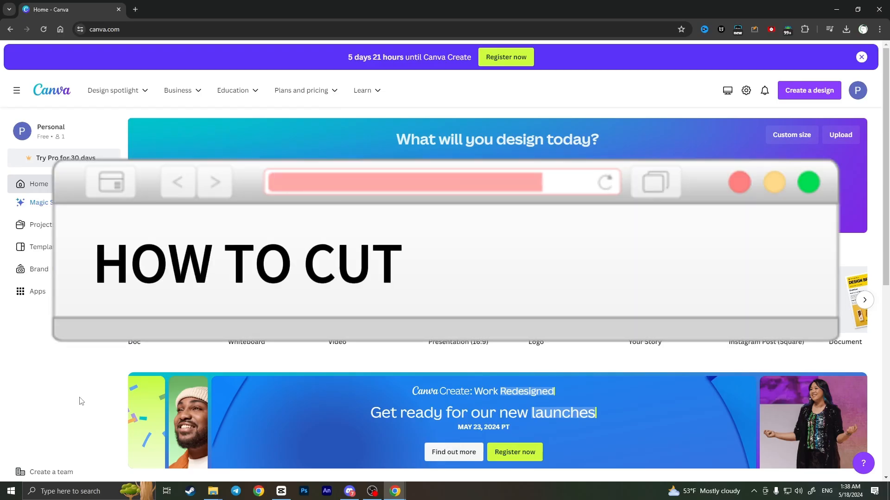
# Step: Create a new custom design sized 1000 × 1000 px from the Create a design menu
pyautogui.write('VIDEO IN CANVA')
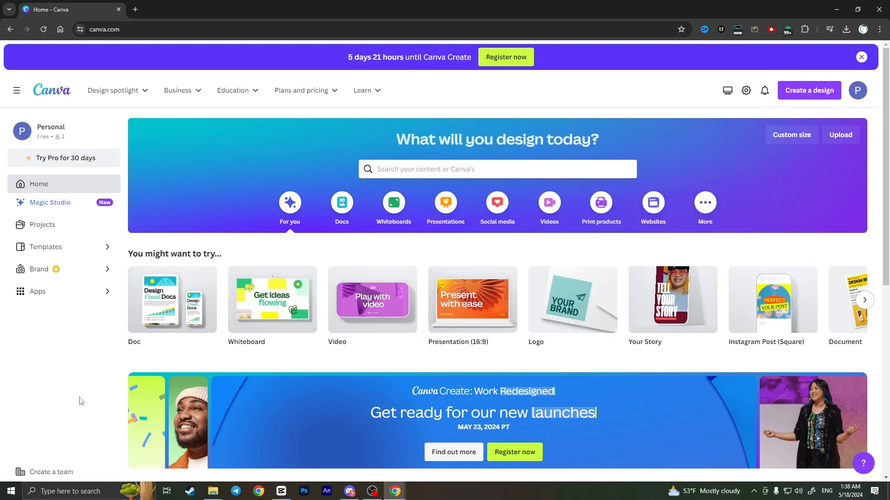
pyautogui.moveTo(93, 382)
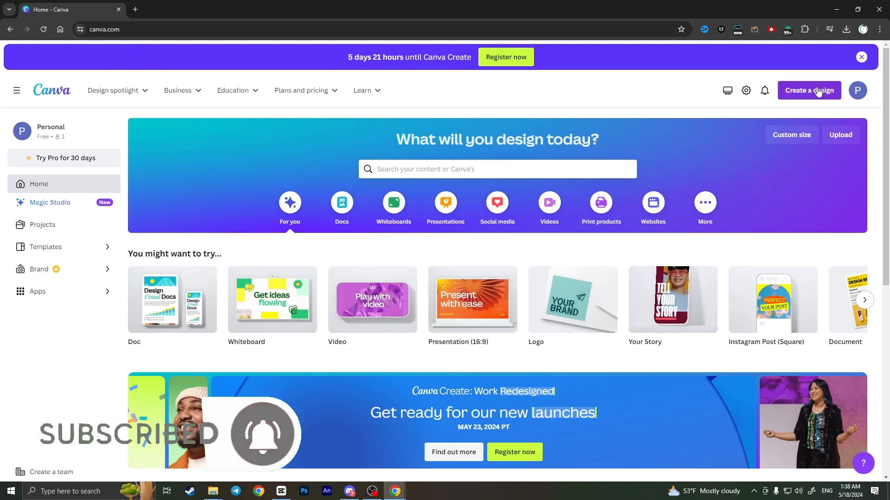
pyautogui.click(809, 91)
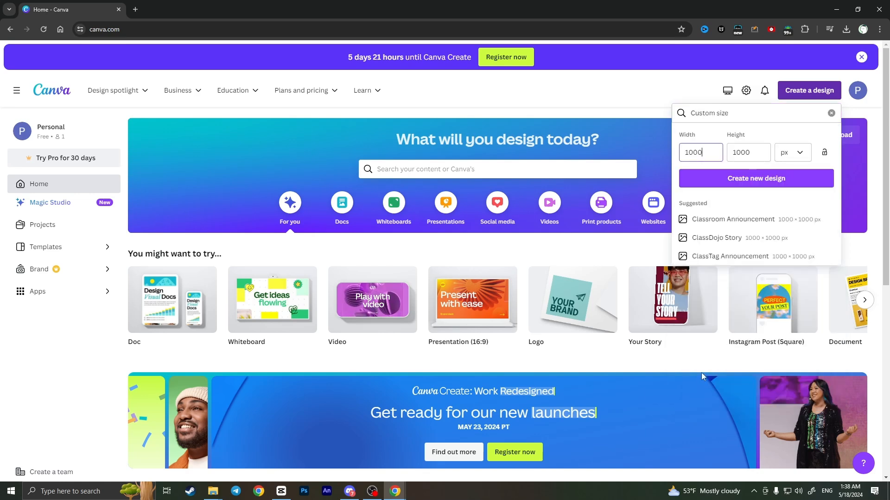
pyautogui.moveTo(715, 167)
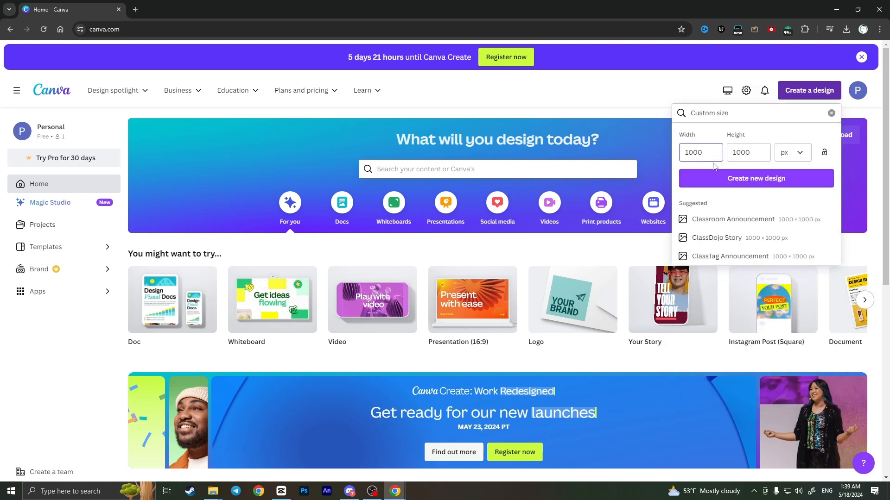
pyautogui.moveTo(718, 179)
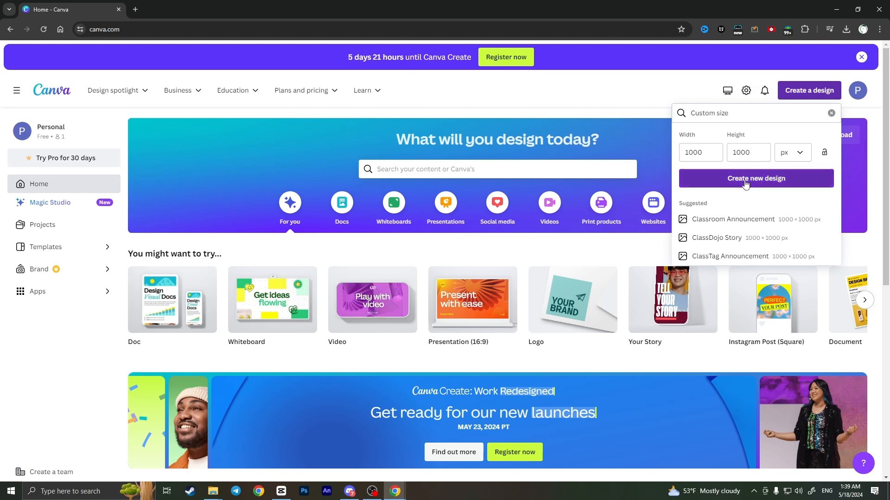
pyautogui.click(756, 179)
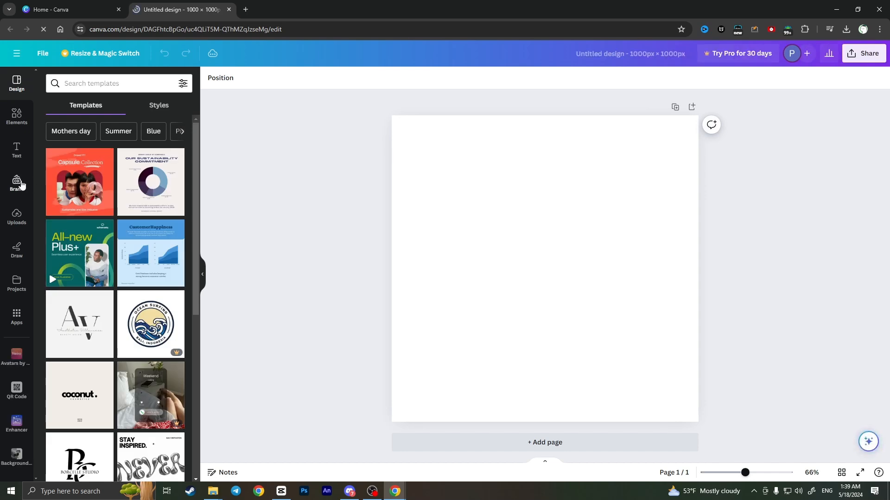
pyautogui.moveTo(23, 181)
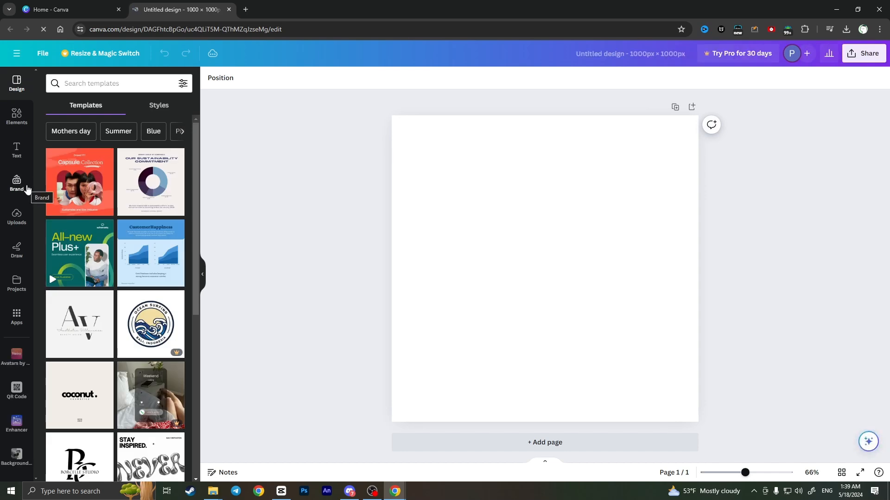
pyautogui.moveTo(16, 125)
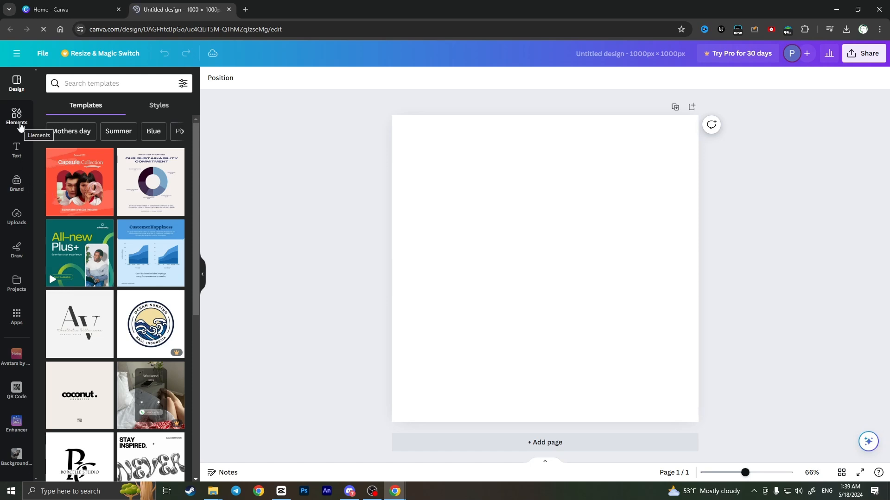
# Step: Browse the Elements library down to Videos to find the 15-second laptop clip
pyautogui.click(16, 116)
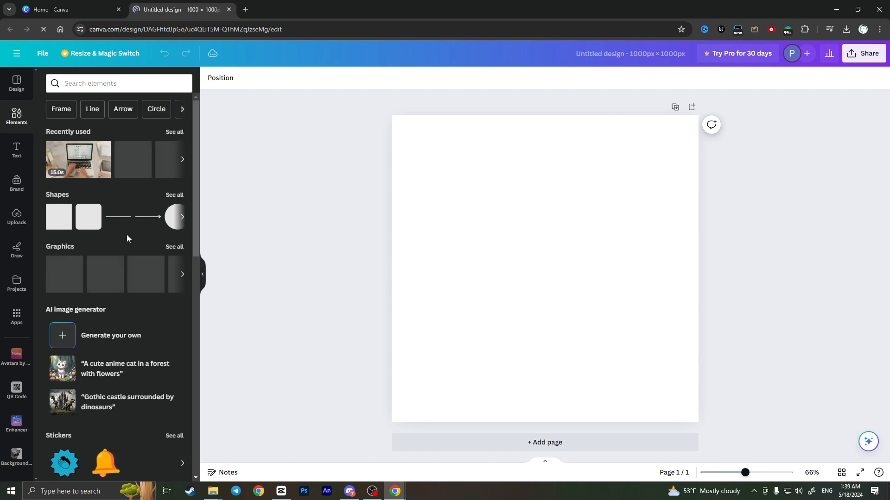
pyautogui.scroll(-3)
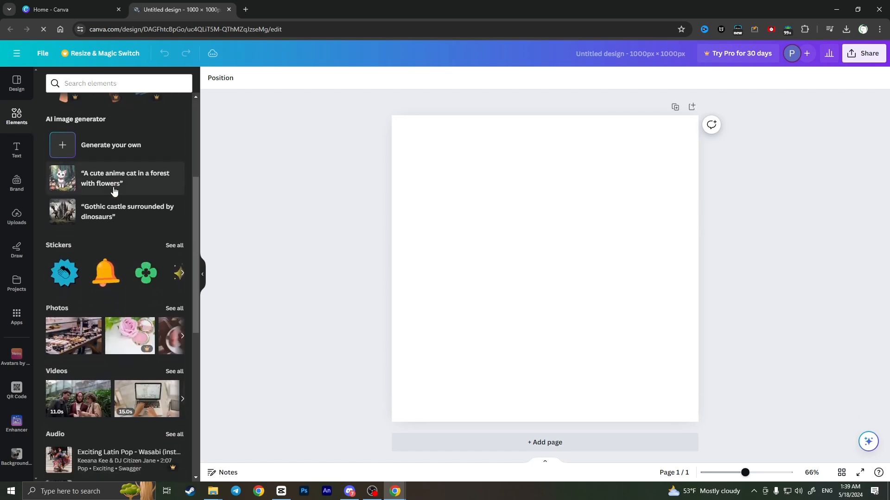
pyautogui.scroll(-3)
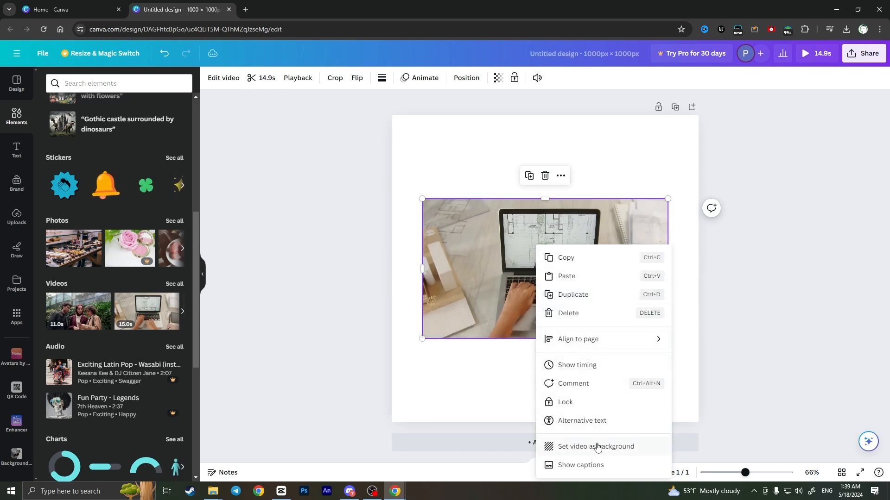
# Step: Set the laptop video as the page background via its context menu
pyautogui.click(595, 447)
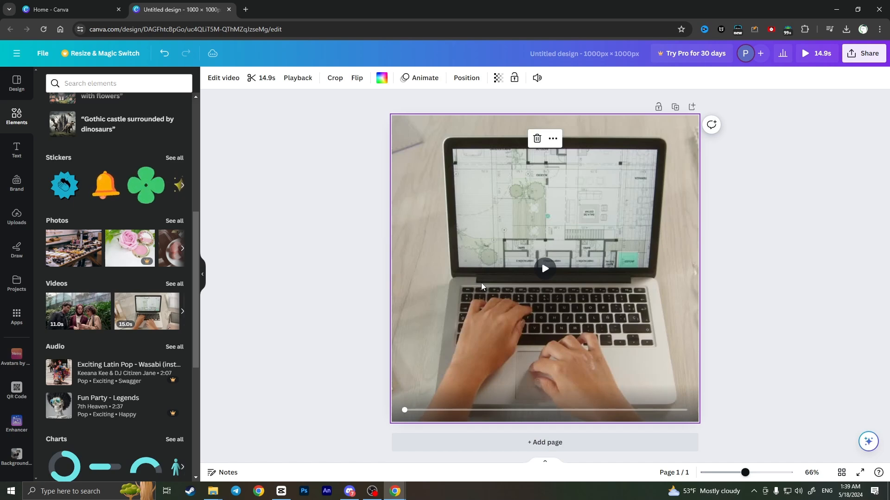
pyautogui.moveTo(491, 289)
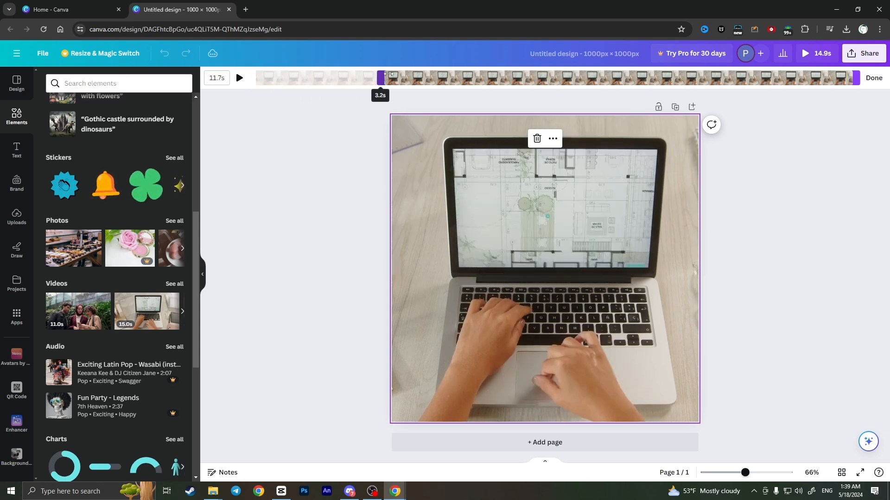
# Step: Drag the timeline handles to trim the background video to a 5.5-second portion
pyautogui.moveTo(385, 74); pyautogui.dragTo(627, 74)
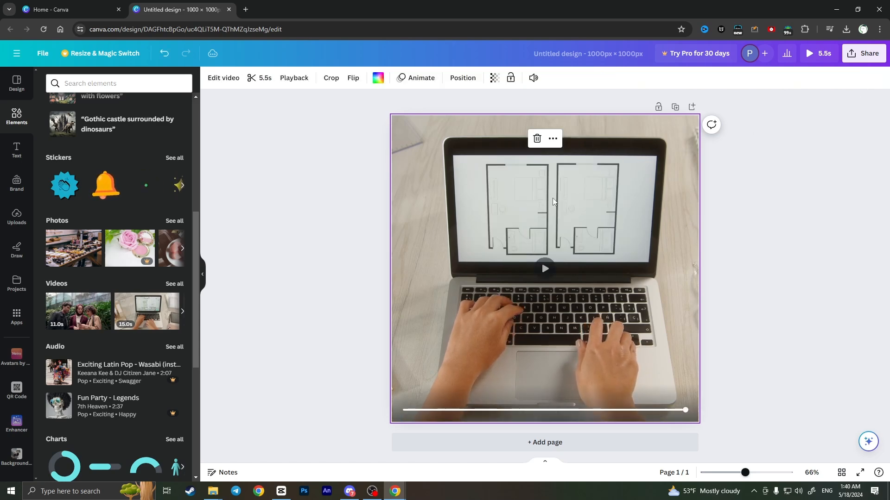
pyautogui.moveTo(685, 410); pyautogui.dragTo(491, 410)
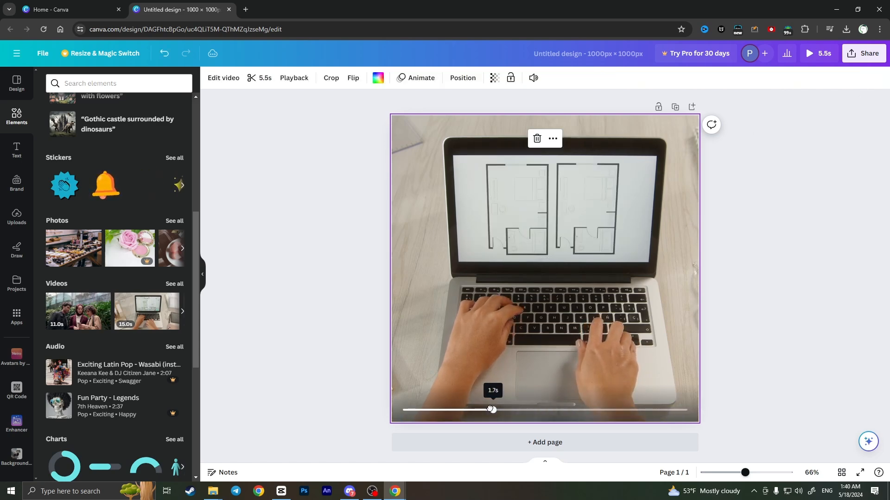
pyautogui.moveTo(491, 410); pyautogui.dragTo(457, 409)
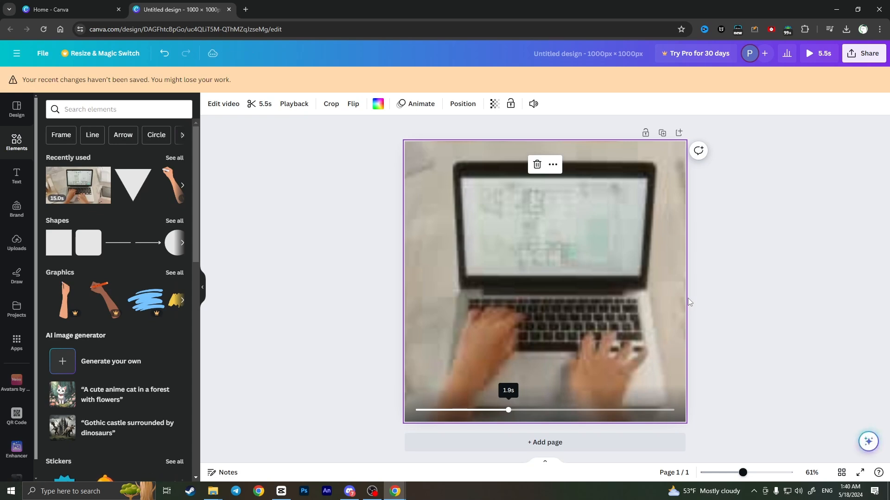
pyautogui.moveTo(508, 410); pyautogui.dragTo(497, 409)
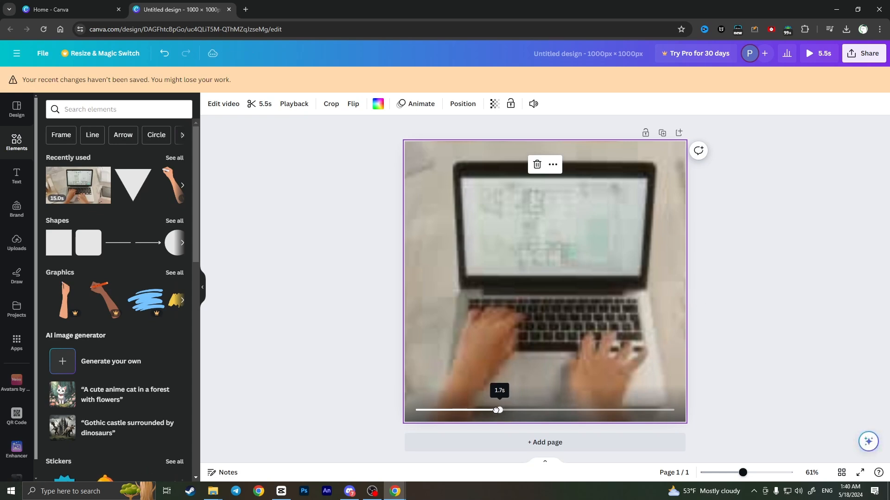